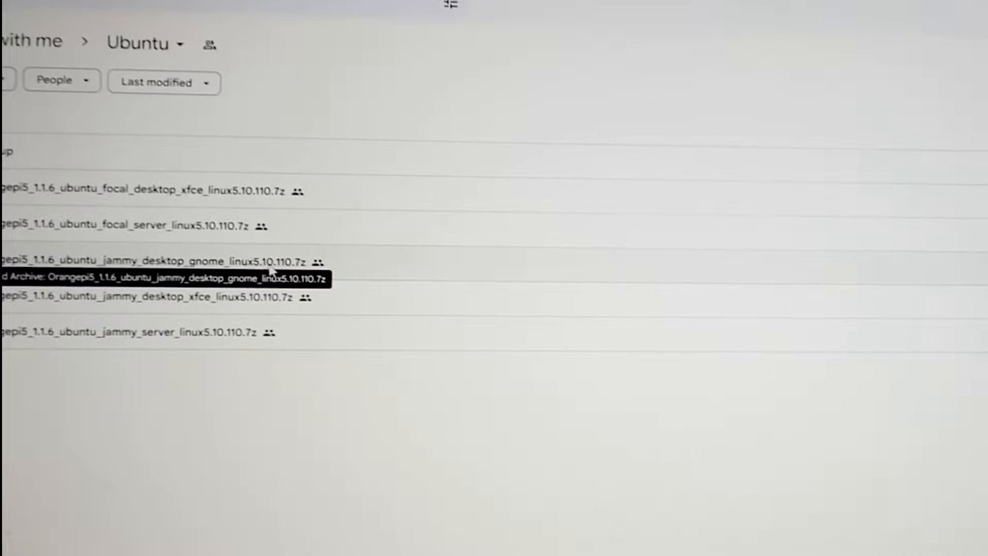
- Download the orangepi5 jammy desktop gnome .7z, accepting the too-large-to-scan warning
left_click(155, 261)
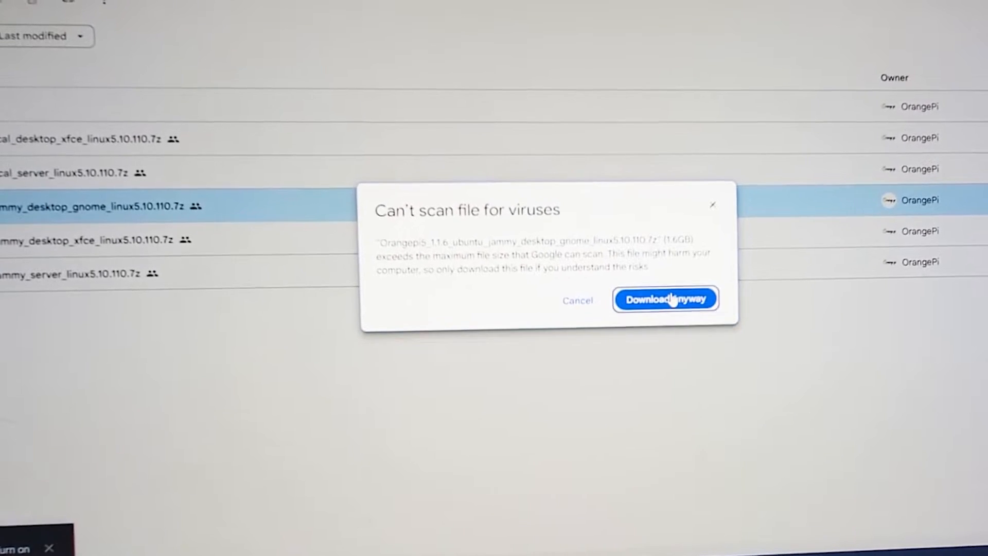
left_click(665, 298)
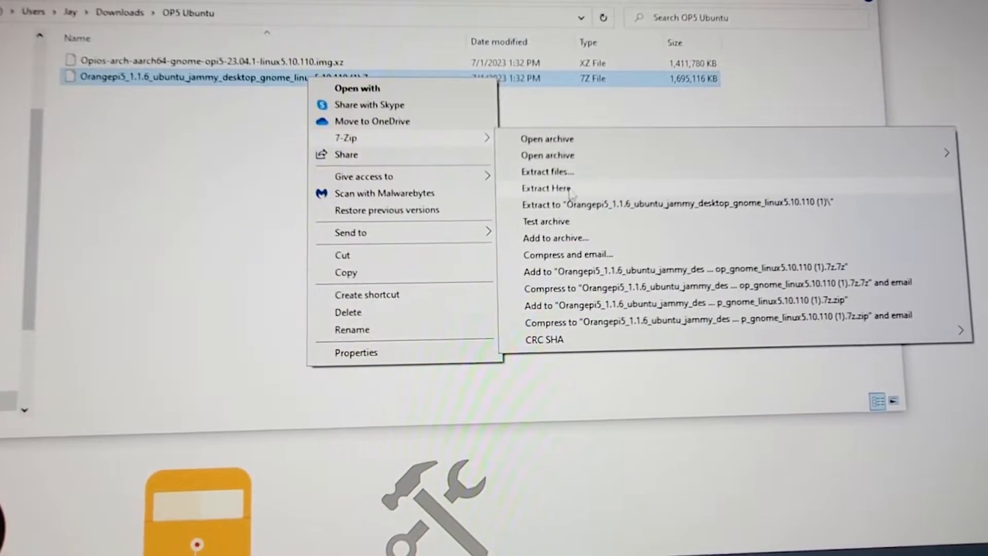
- Extract the Jammy GNOME .7z here with 7-Zip, yielding the 9 GB .img and SHA checksum
left_click(544, 187)
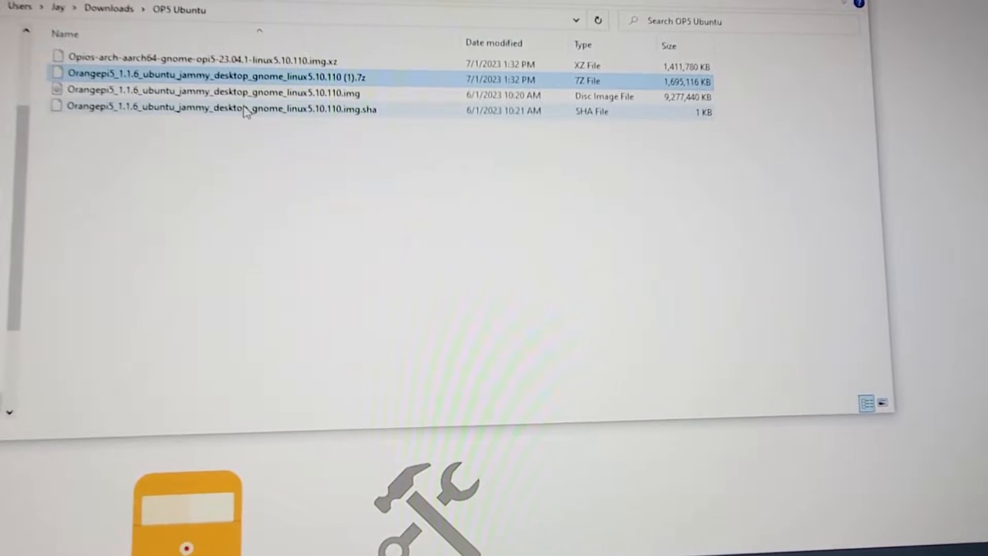
mouse_move(247, 111)
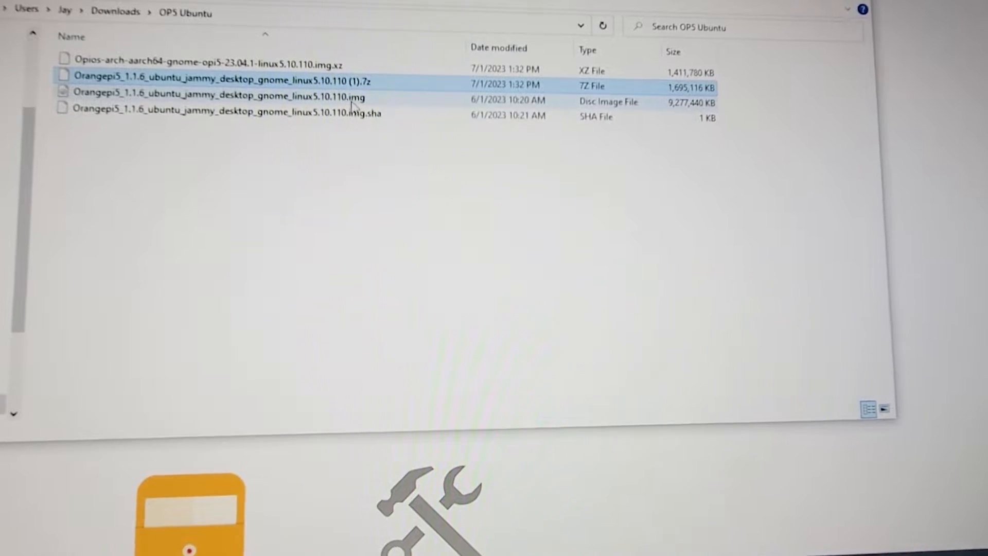
mouse_move(354, 103)
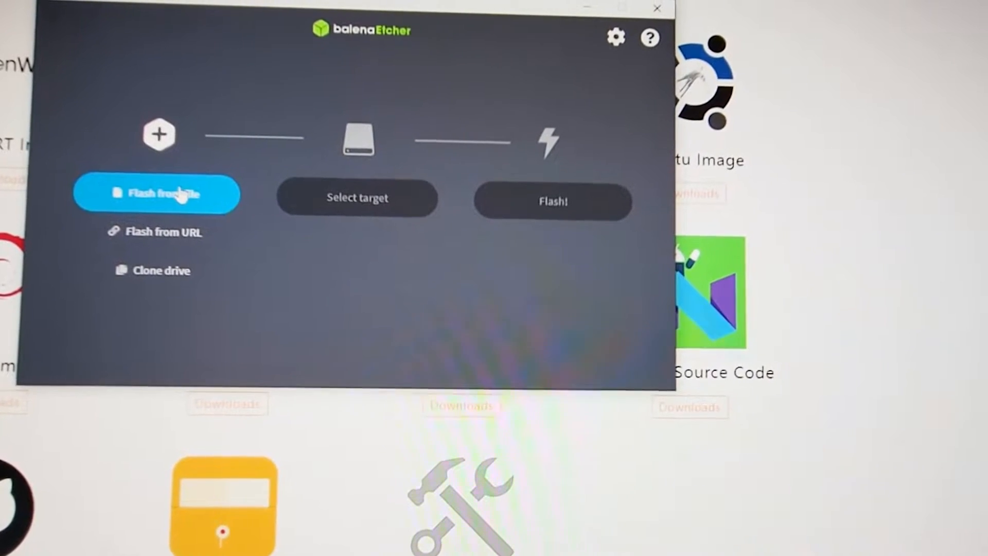
- Select the Orangepi5 jammy gnome .img from OP5 Ubuntu as the flash source
left_click(156, 195)
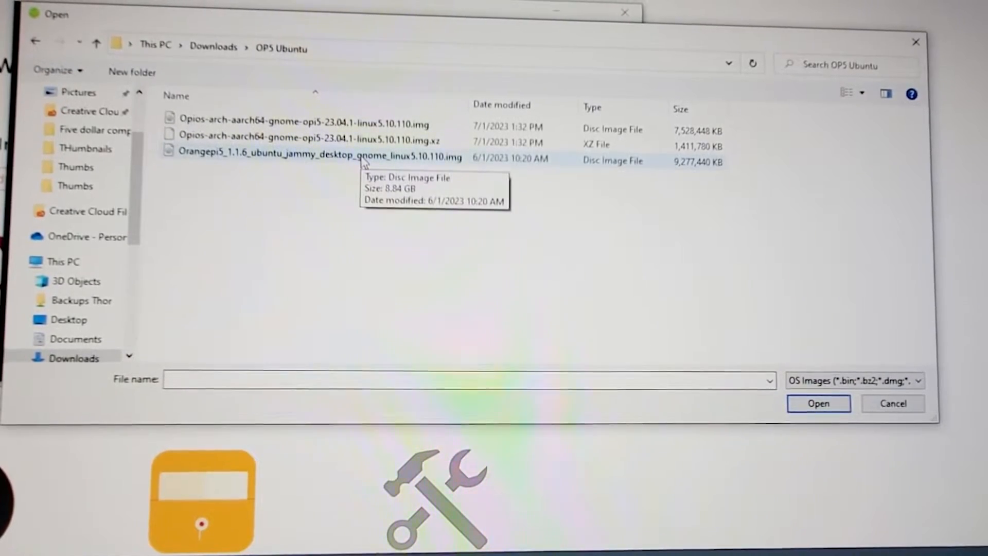
left_click(314, 154)
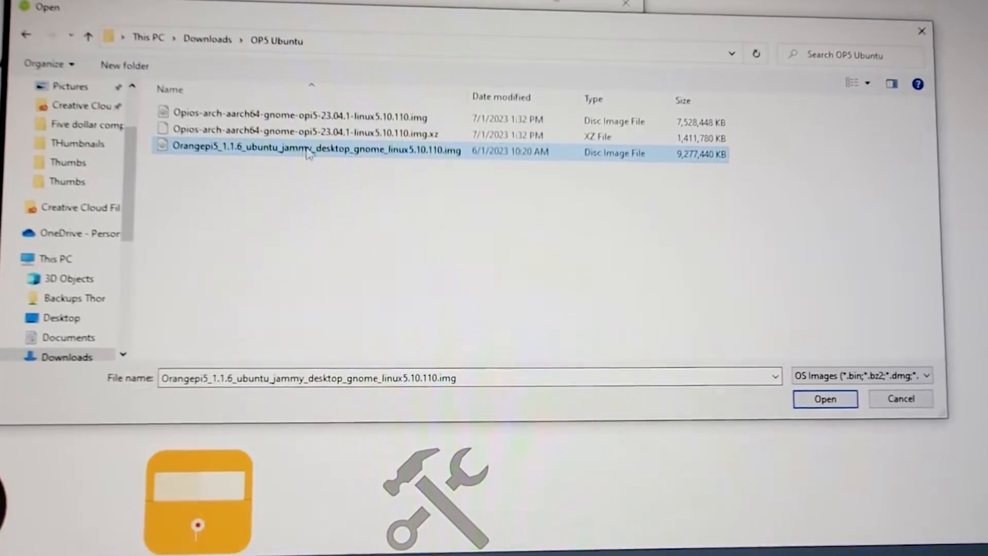
left_click(825, 400)
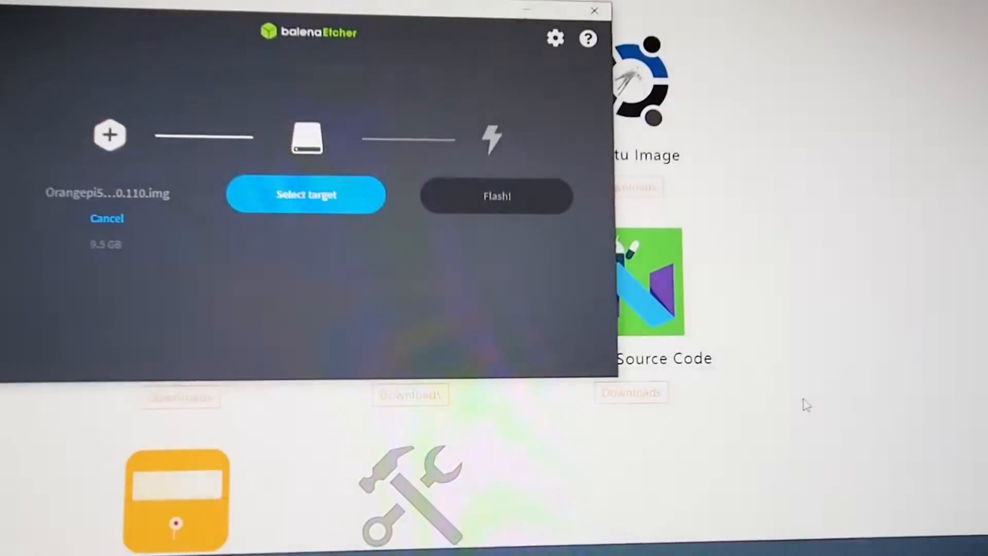
left_click(308, 195)
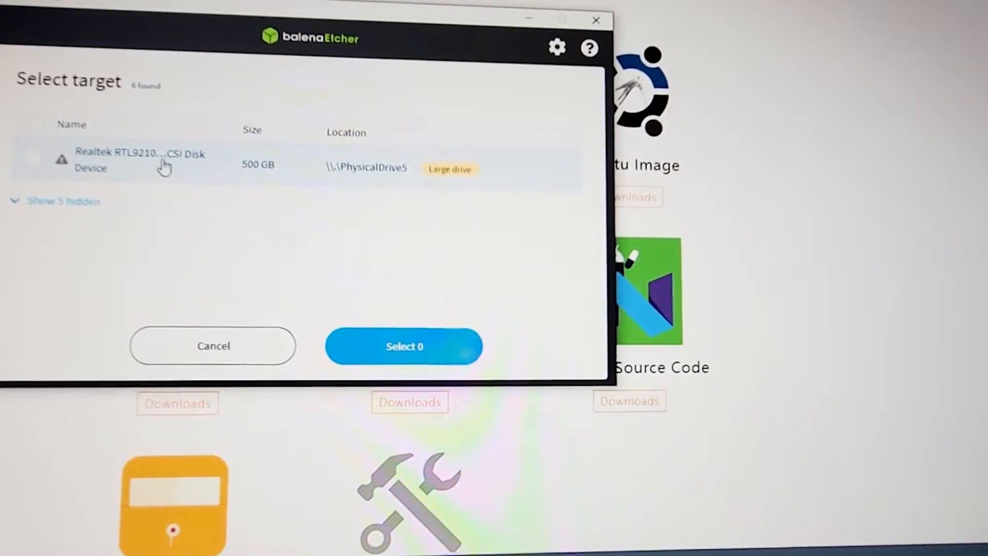
- Choose the Realtek RTL9210 500 GB disk as the single flash target
left_click(32, 155)
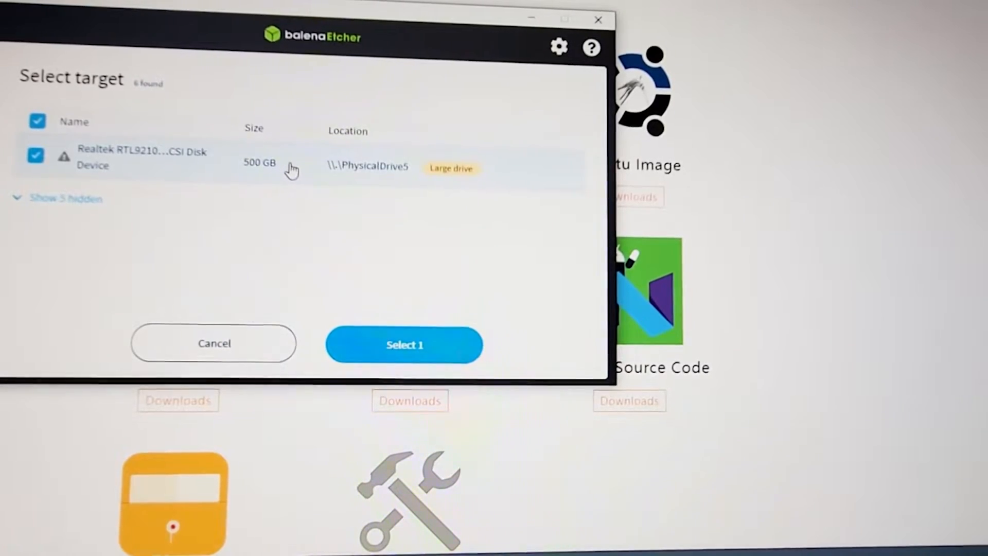
left_click(35, 153)
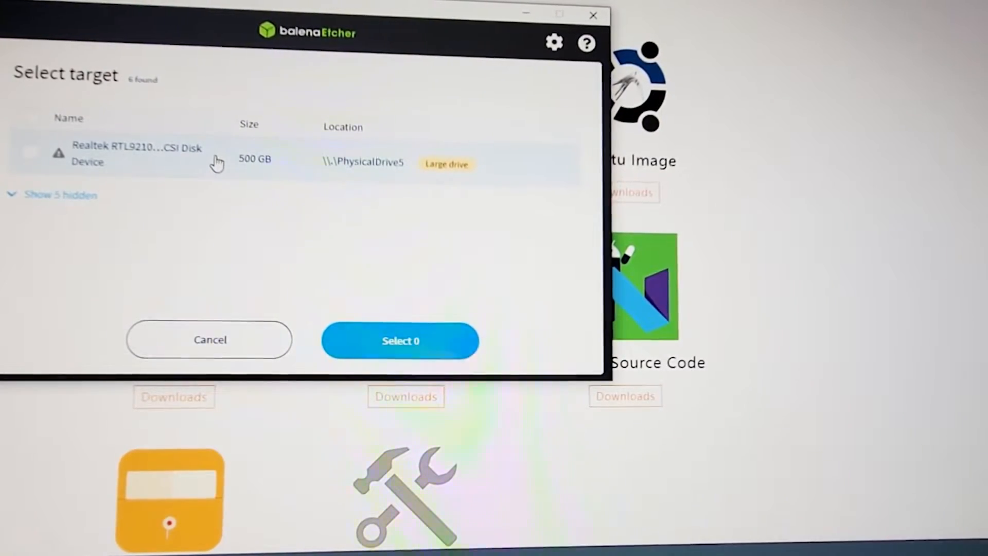
left_click(28, 153)
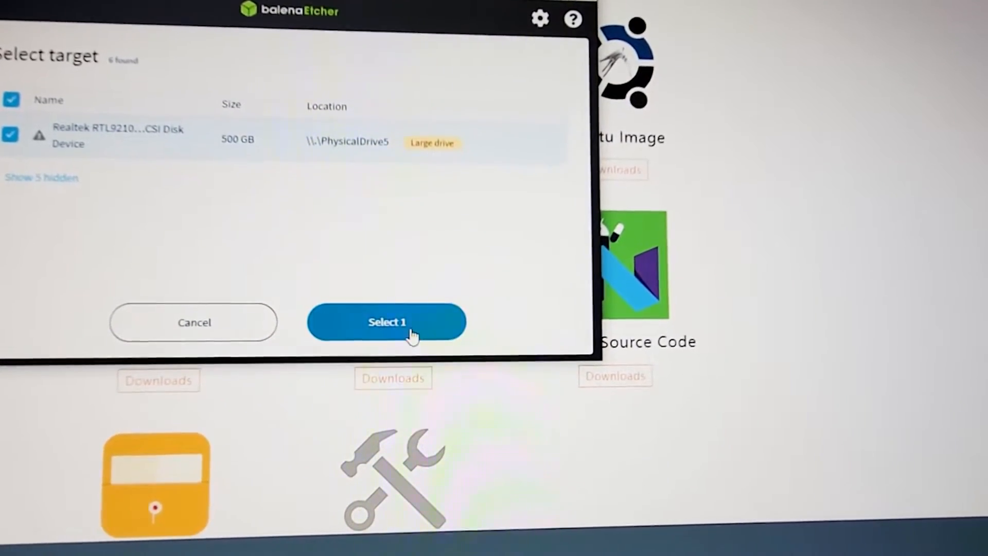
left_click(387, 321)
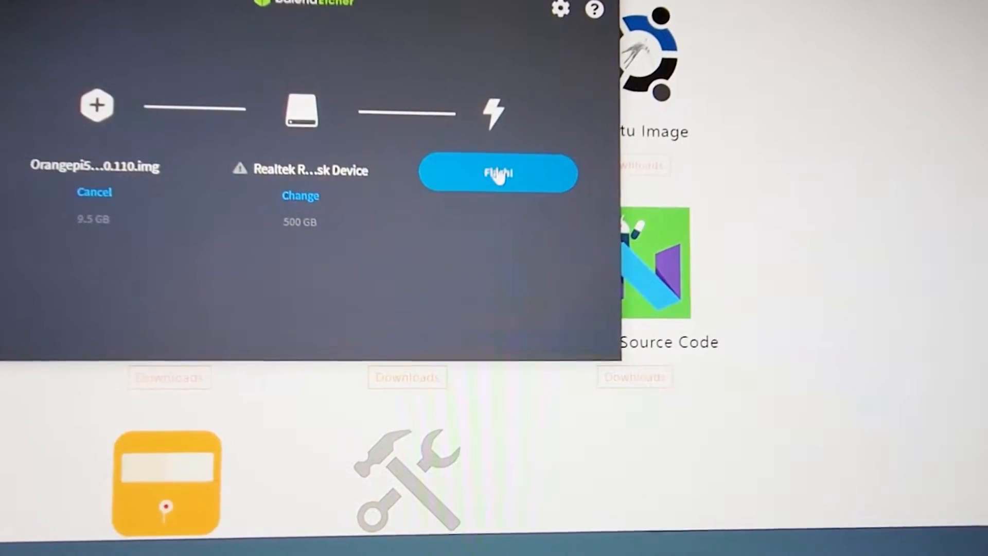
- Start flashing and grant the User Account Control administrator permission
left_click(499, 173)
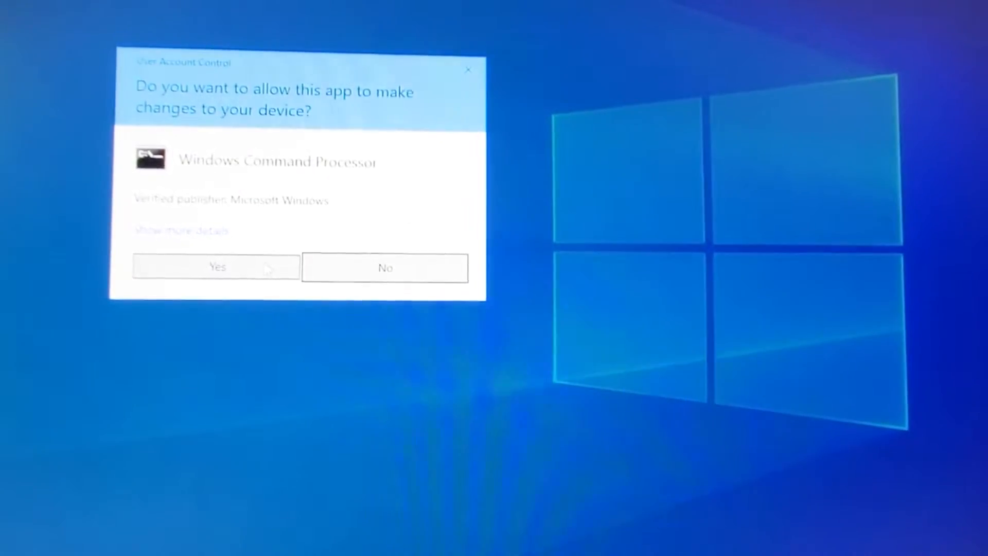
left_click(218, 268)
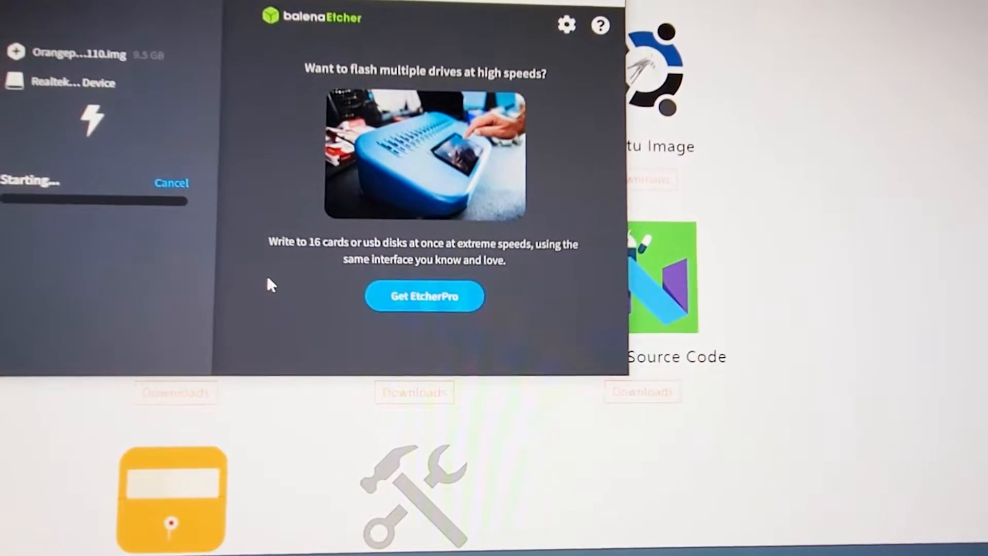